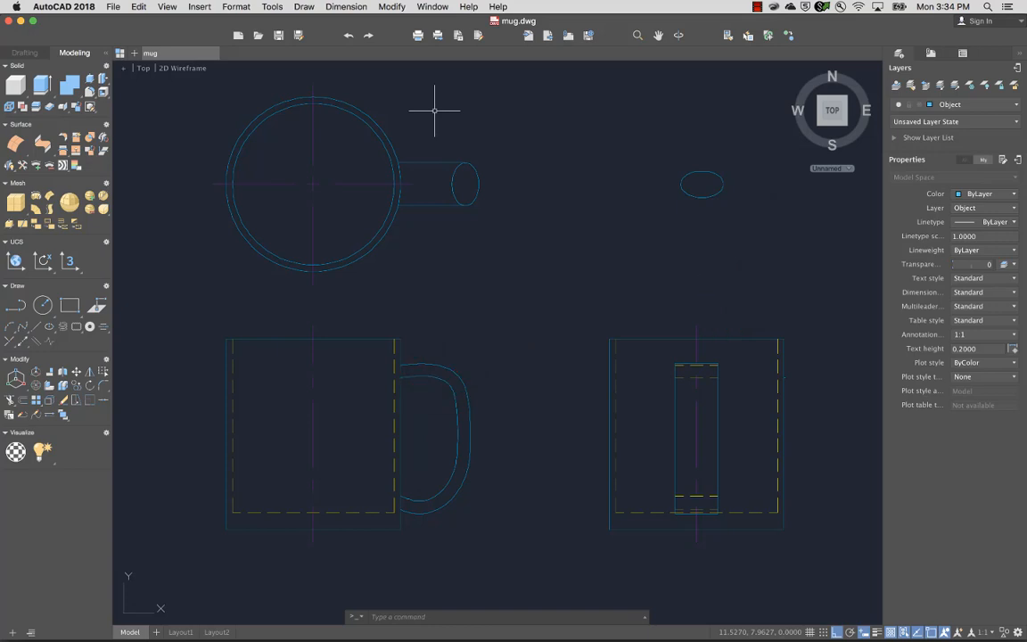
Extrude the two concentric plan circles into tall cylinders in SW Isometric view.
{"action": "left_click", "coordinate": [143, 68]}
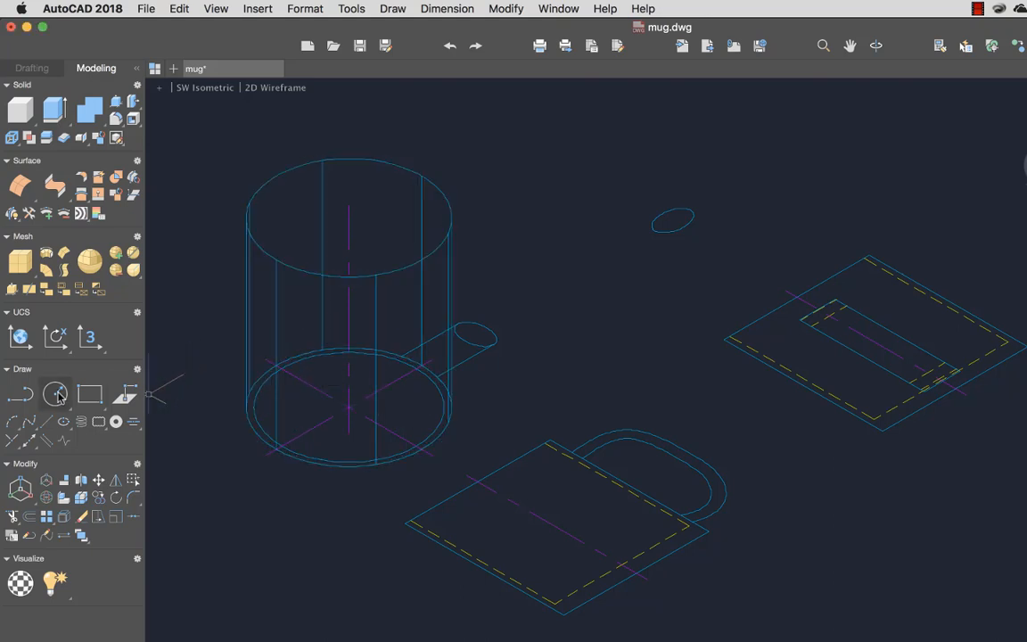
Draw a radius 1.5 circle at the top centre of the mug body.
{"action": "left_click", "coordinate": [56, 393]}
{"action": "type", "text": "1.5"}
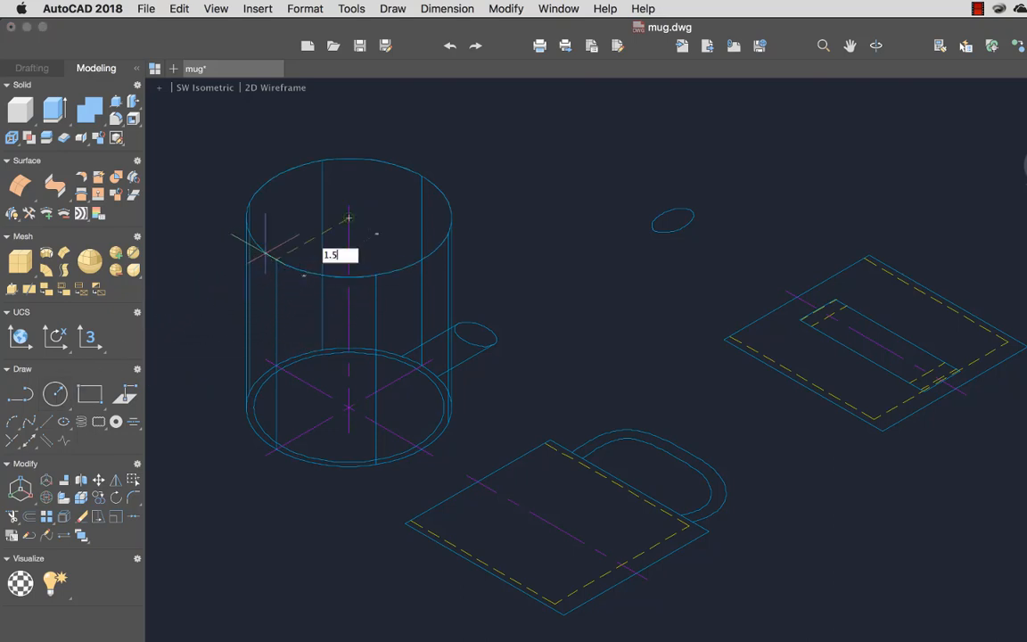
{"action": "key", "text": "Return"}
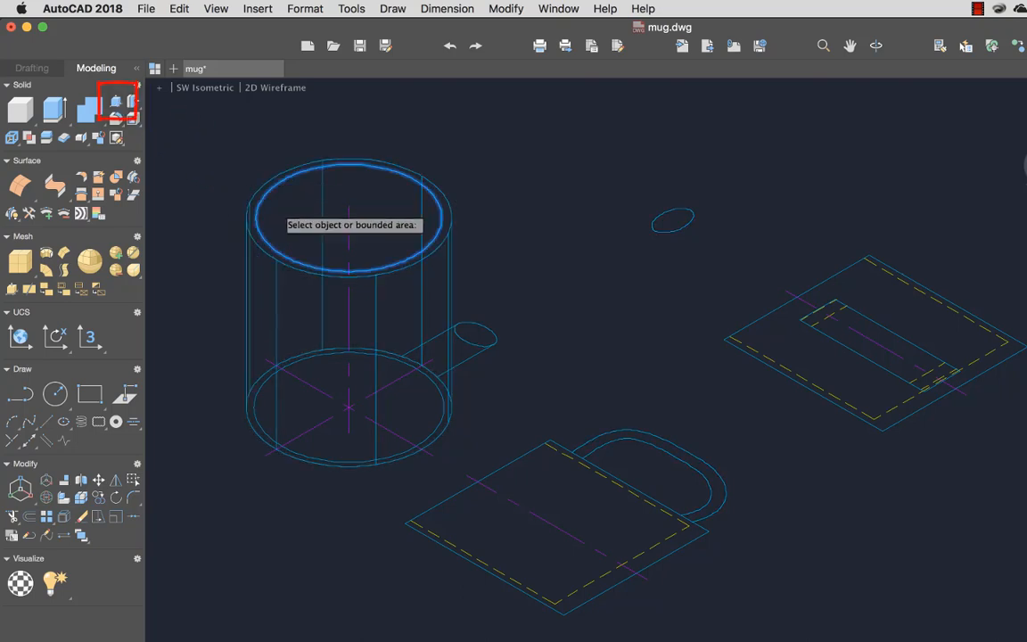
Press-pull the top inner circle down into the cylinder to hollow the mug.
{"action": "left_click", "coordinate": [346, 214]}
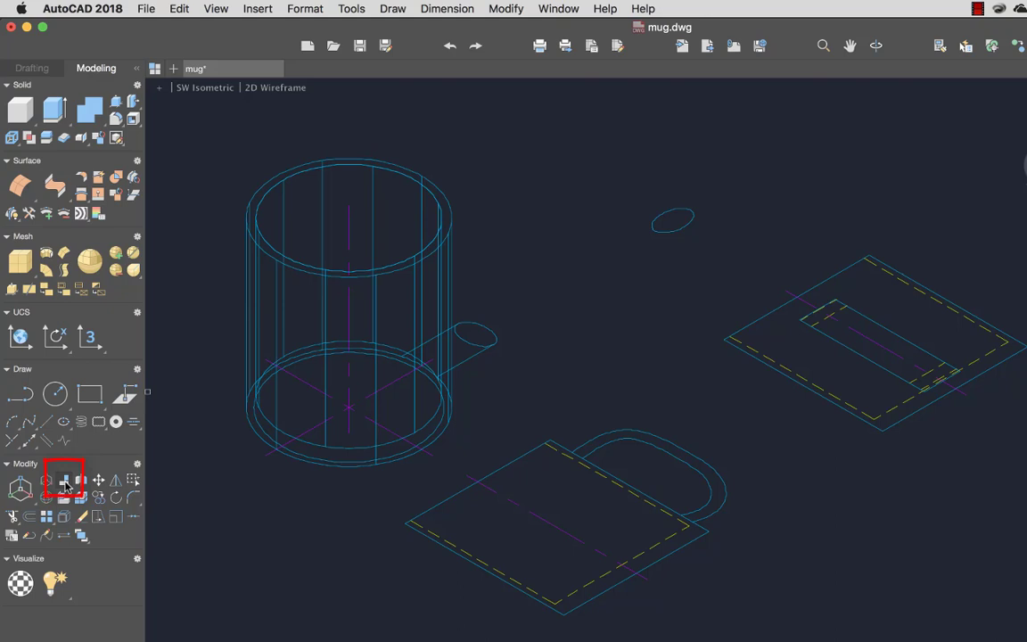
3D-align the handle curve upright to the mug base centre without scaling.
{"action": "left_click", "coordinate": [64, 479]}
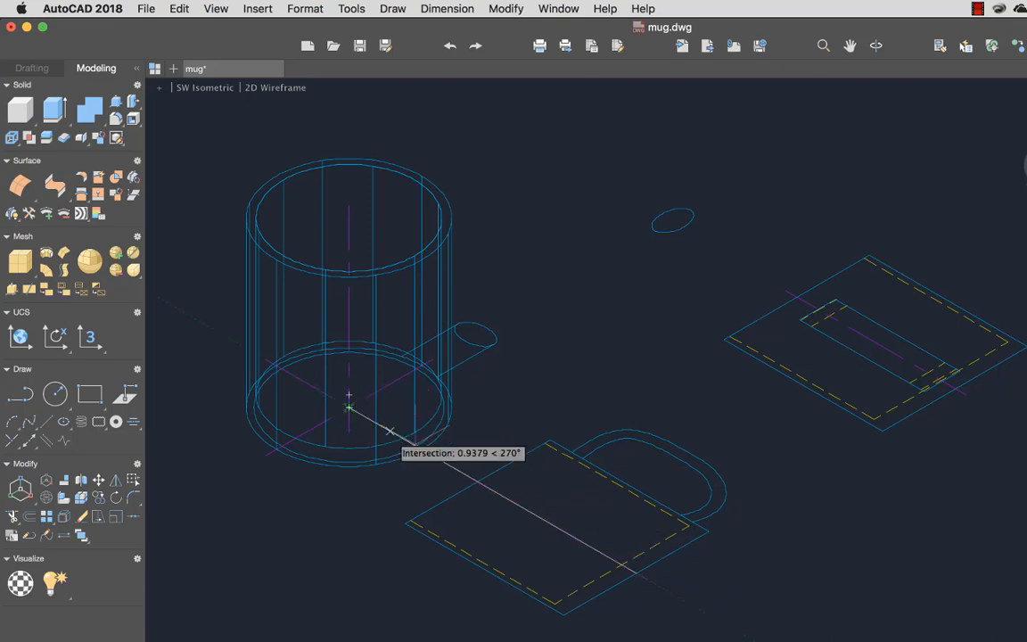
{"action": "left_click", "coordinate": [390, 431]}
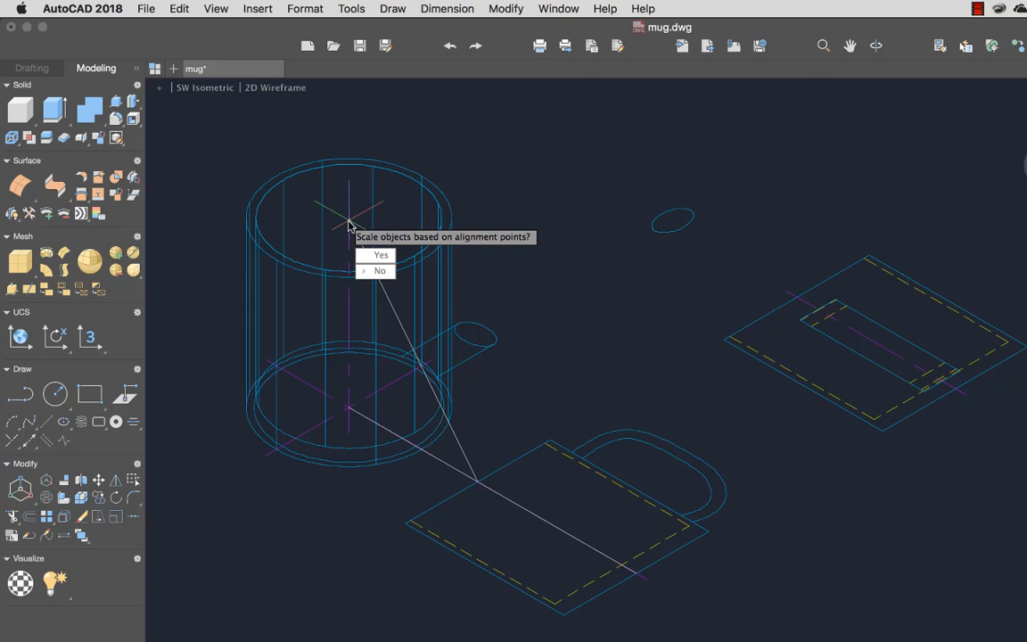
{"action": "left_click", "coordinate": [380, 270]}
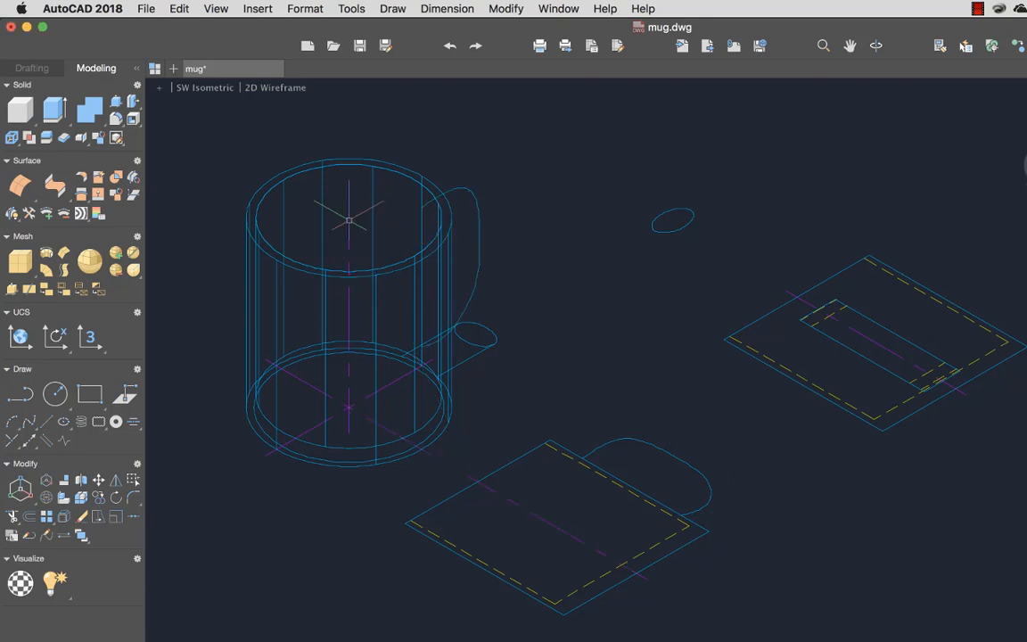
{"action": "left_click", "coordinate": [54, 109]}
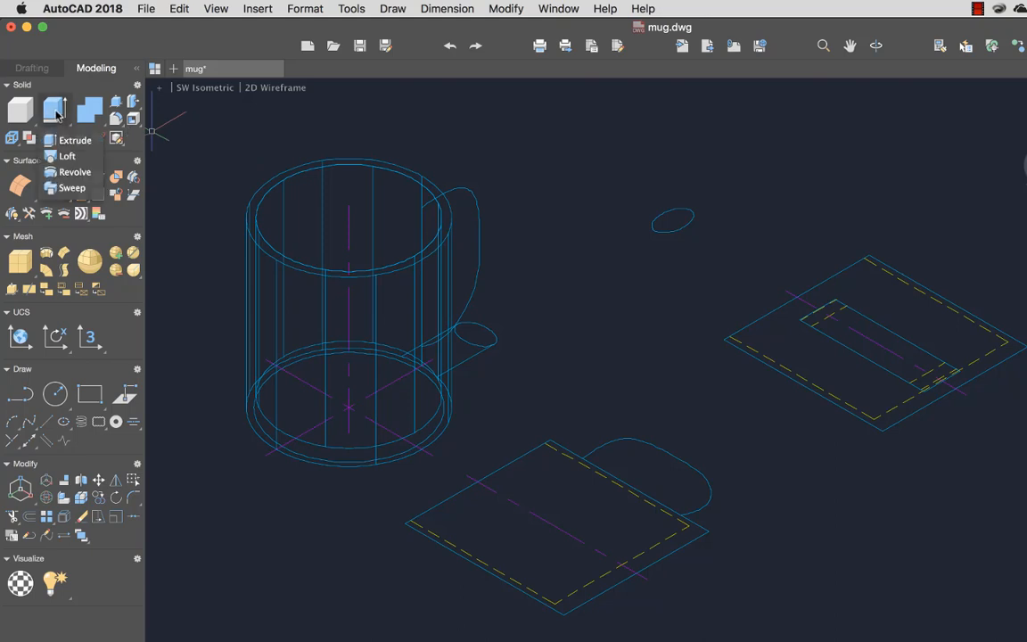
{"action": "mouse_move", "coordinate": [73, 187]}
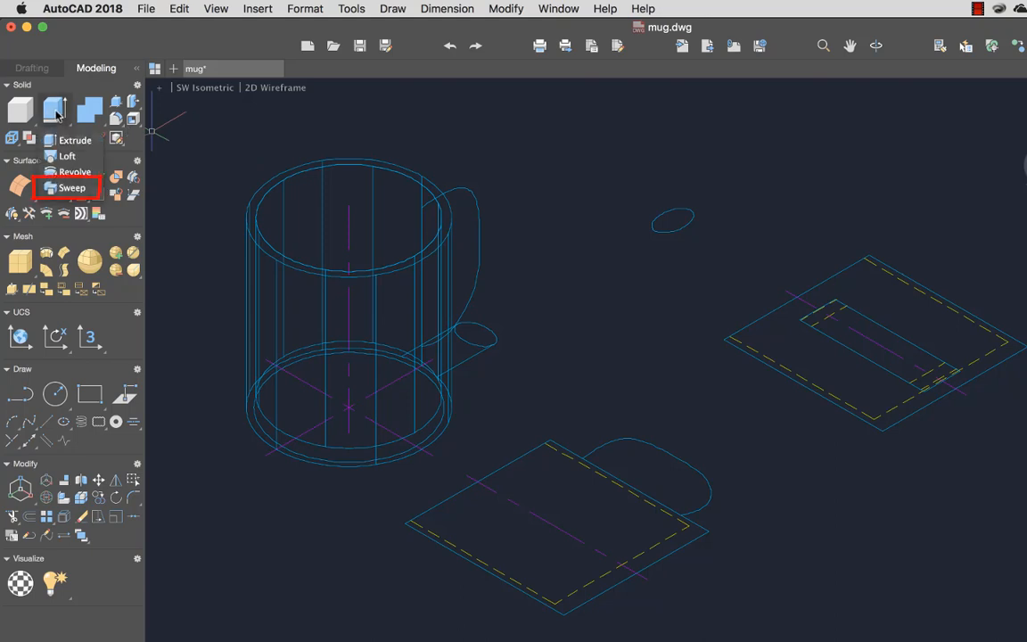
Sweep the oval profile along the handle curve and apply the Conceptual visual style.
{"action": "left_click", "coordinate": [72, 187]}
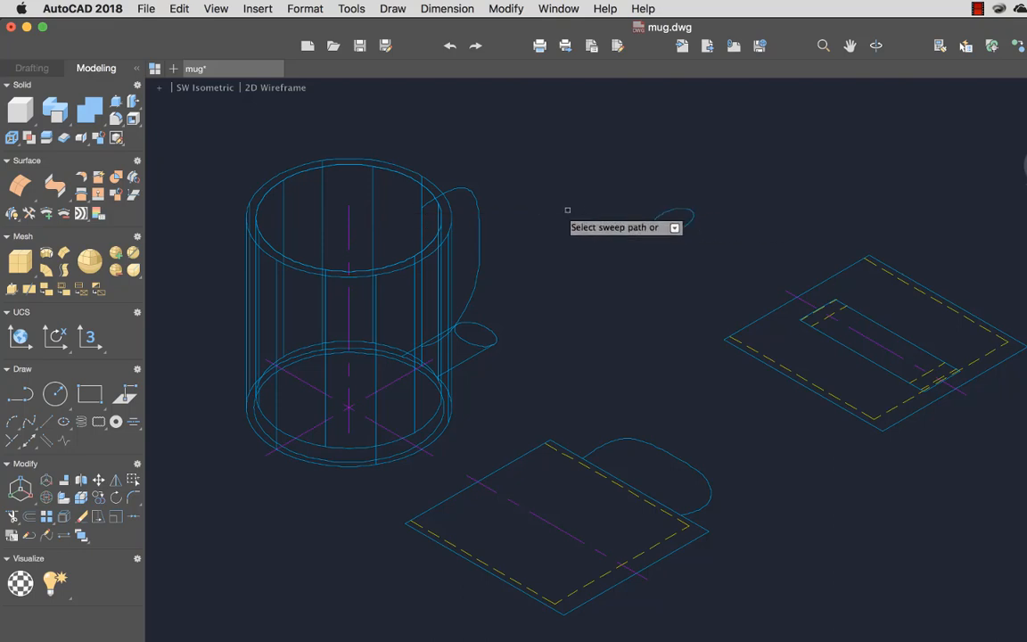
{"action": "left_click", "coordinate": [479, 217]}
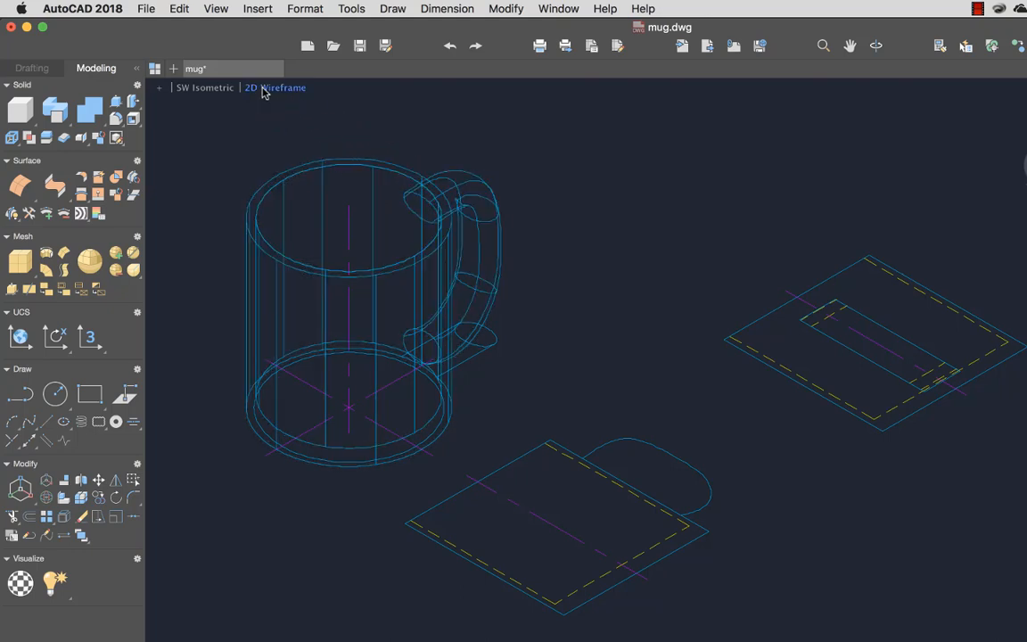
{"action": "left_click", "coordinate": [275, 87]}
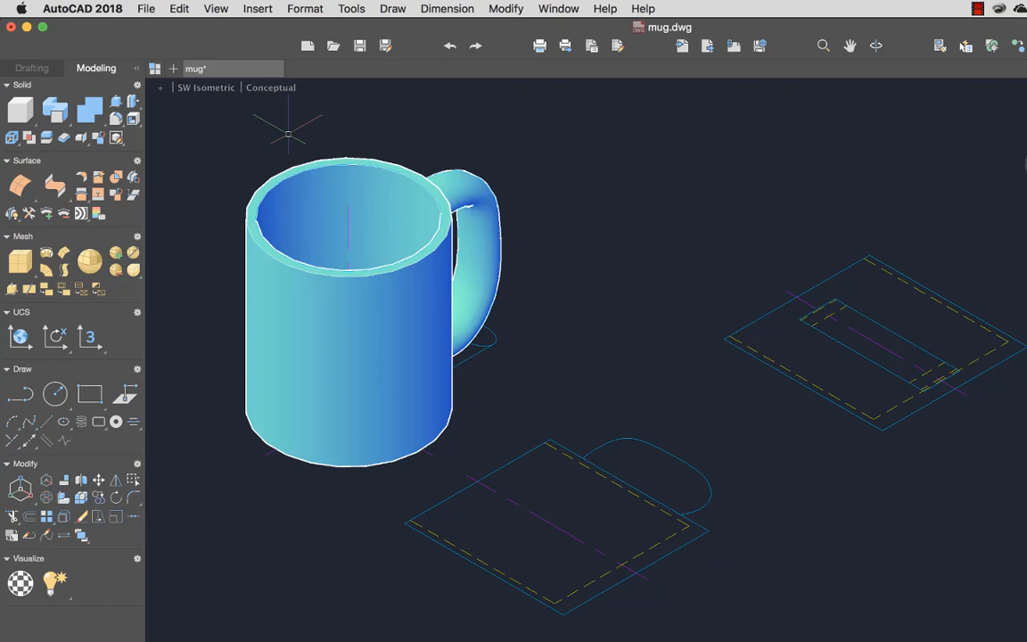